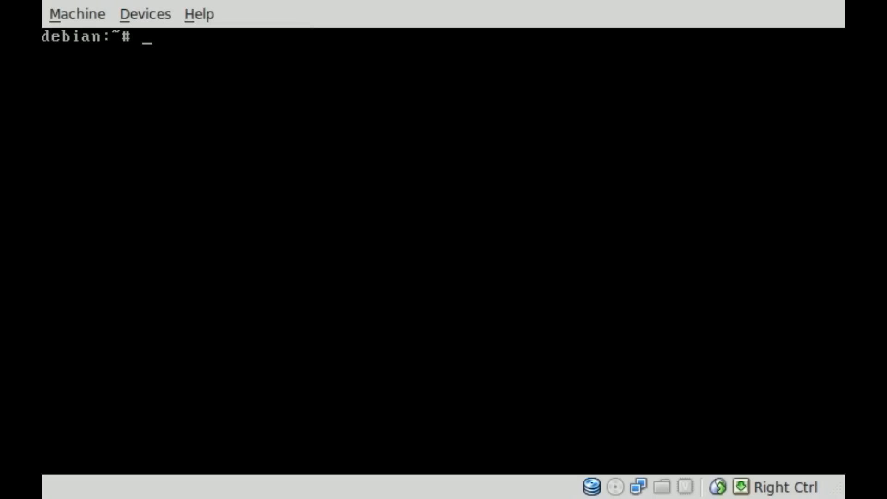
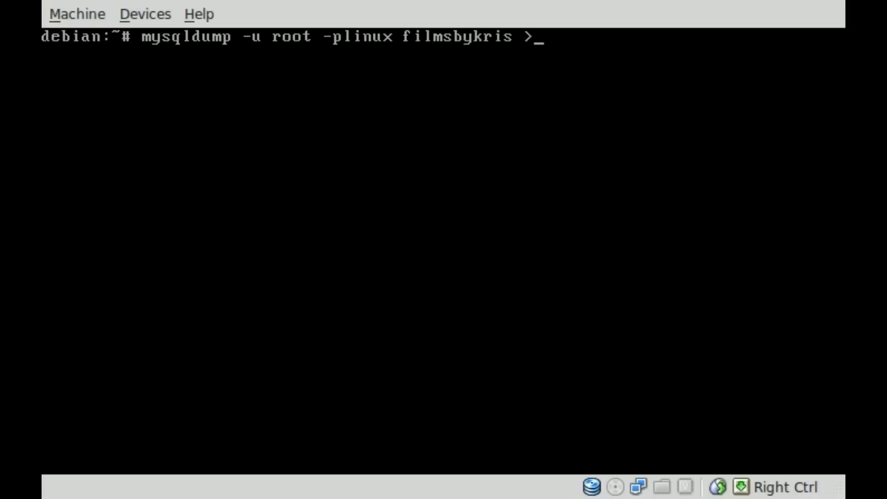
- Begin the command line with 'mysql' at the root prompt
key(Return)
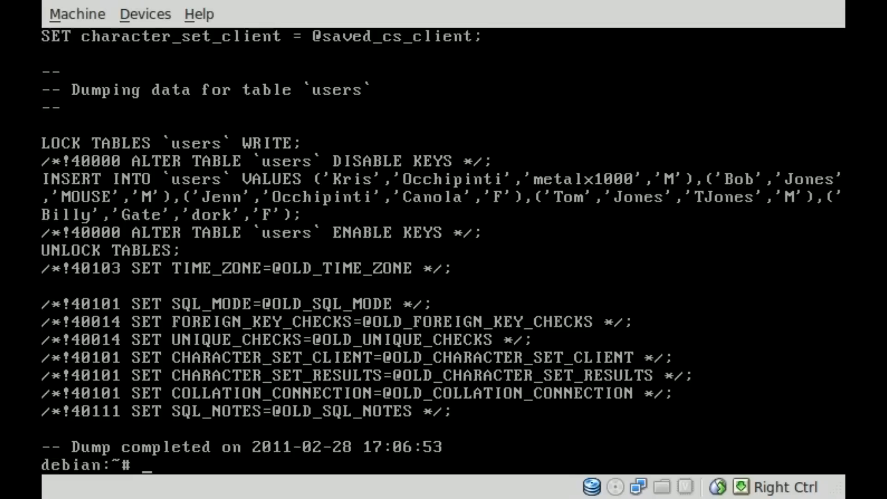
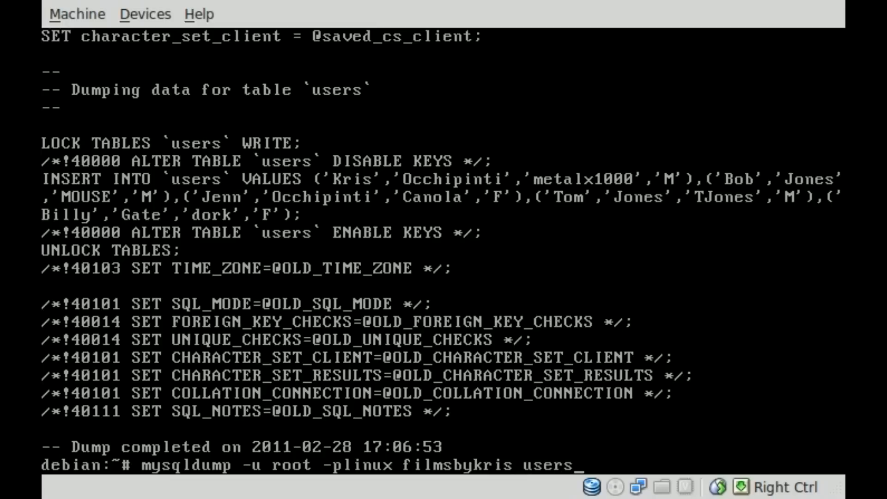
- Dump only the users table to screen, then retype the command with 'users' for redirection
key(Return)
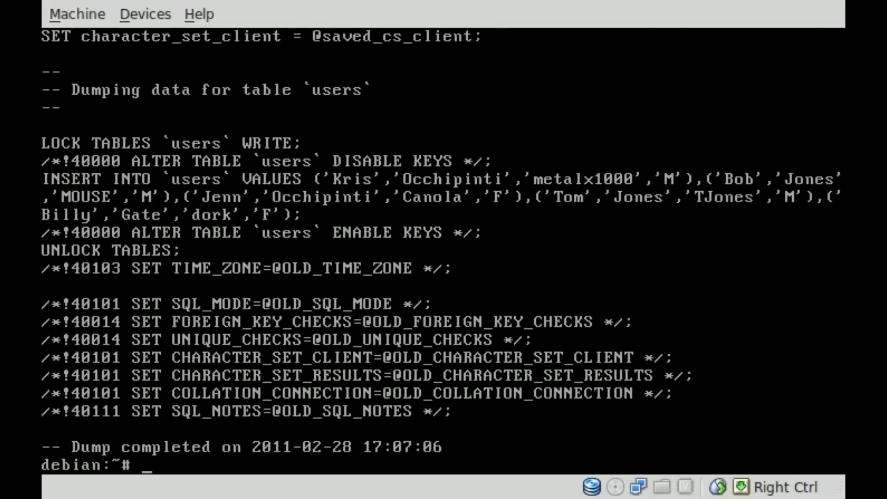
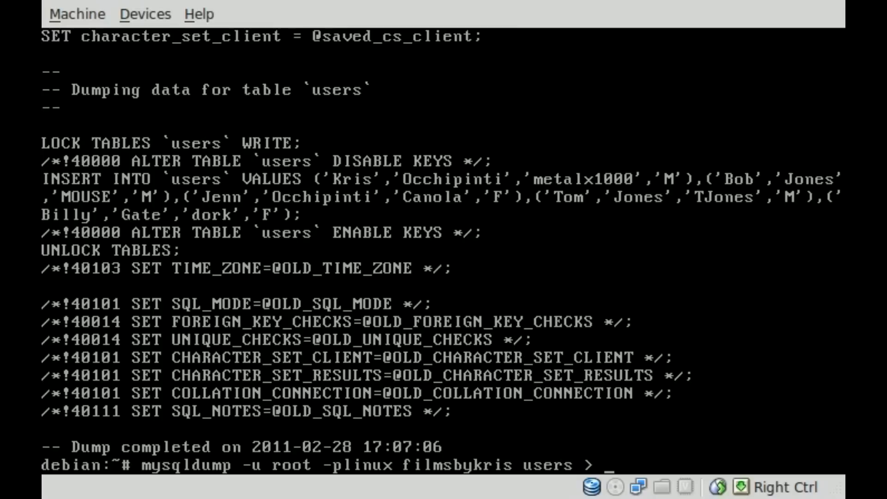
- Redirect the users-table dump into databackup.sql and run it
text(data)
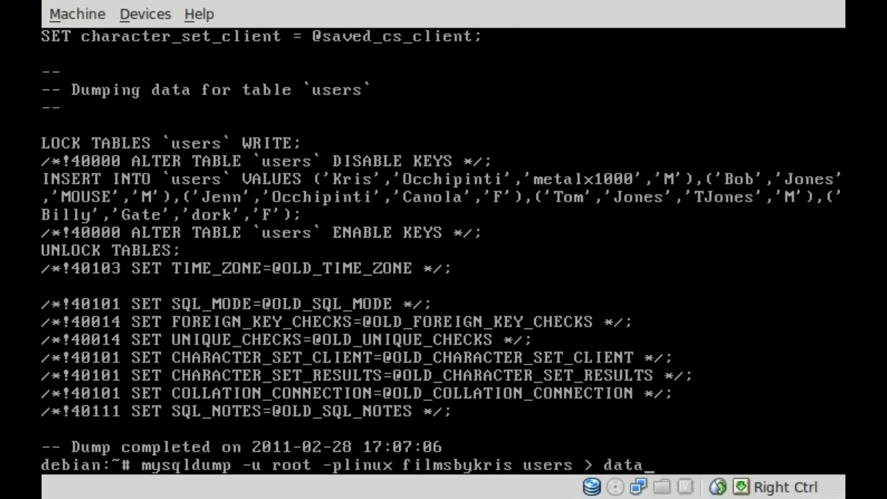
text(backi)
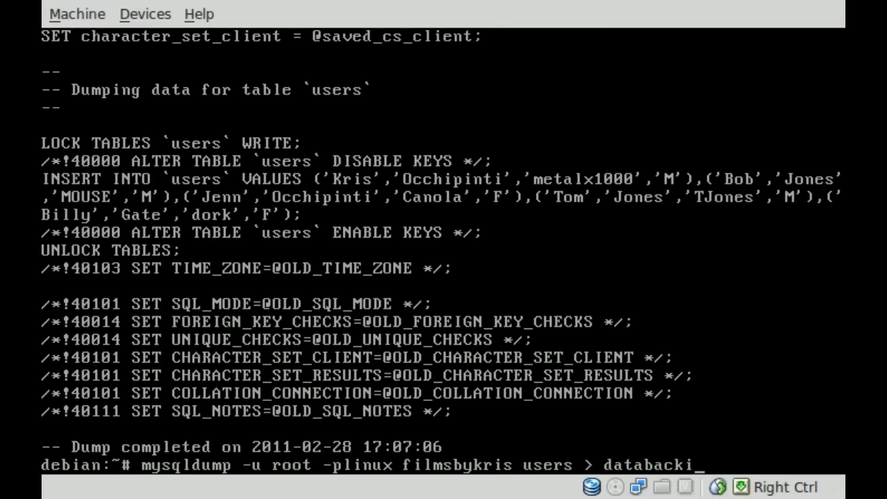
text(up.)
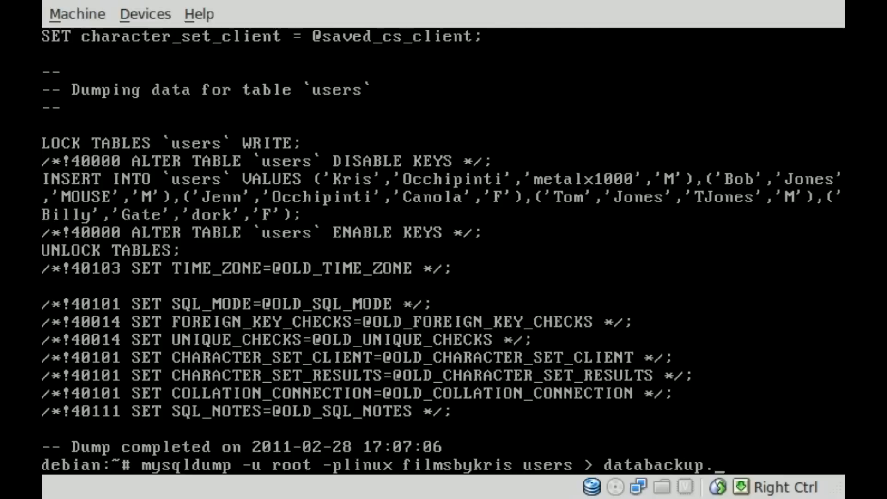
text(s)
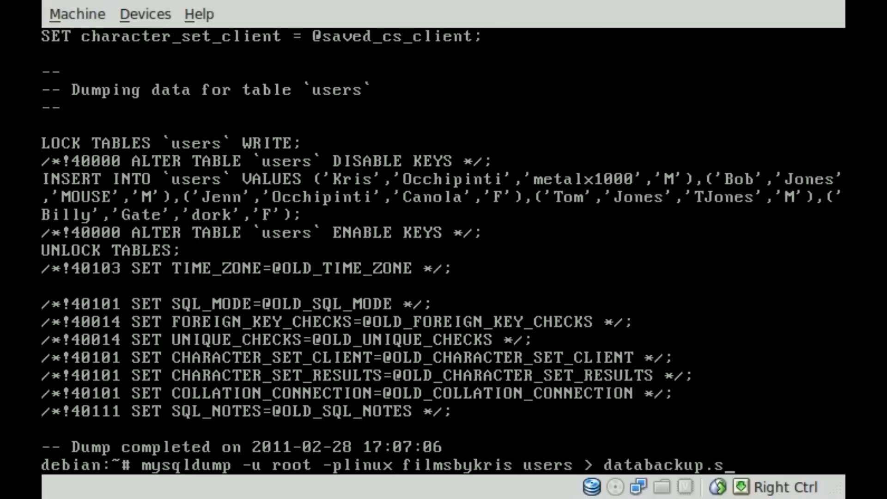
text(ql)
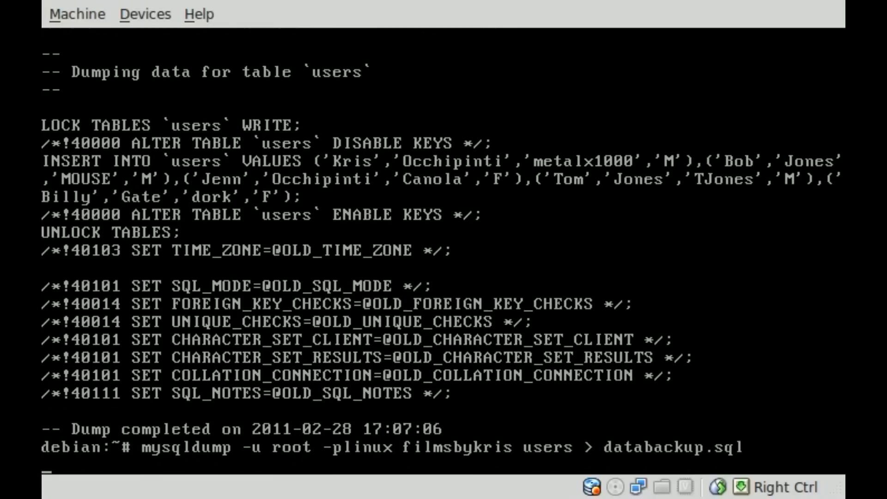
key(Return)
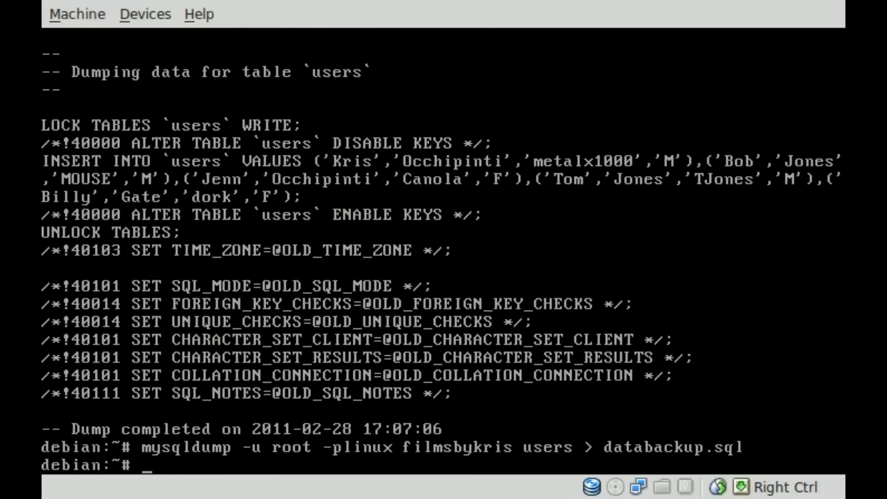